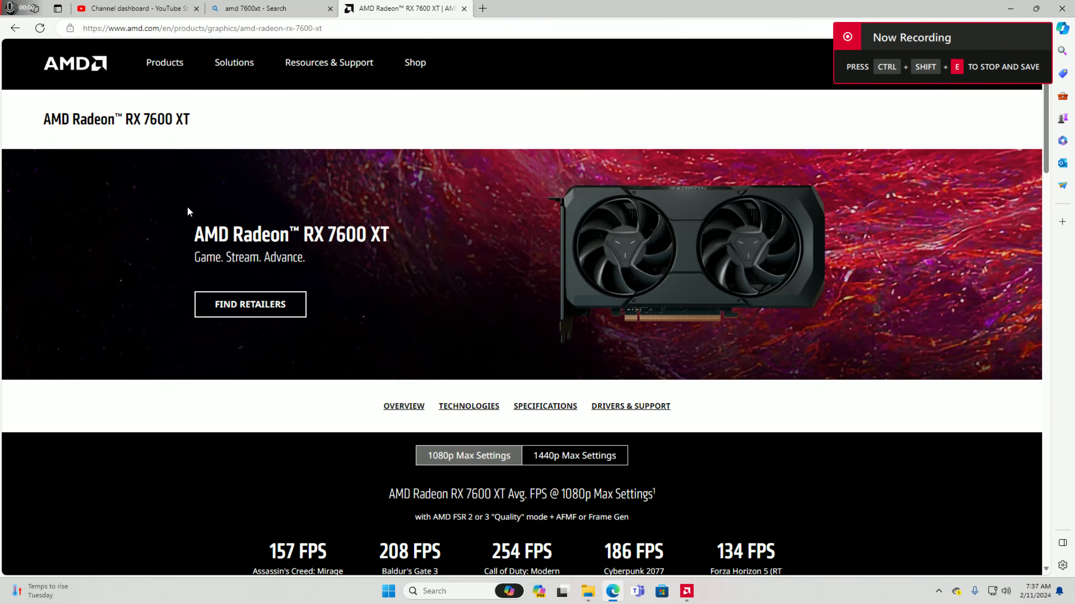
mouse_move(202, 212)
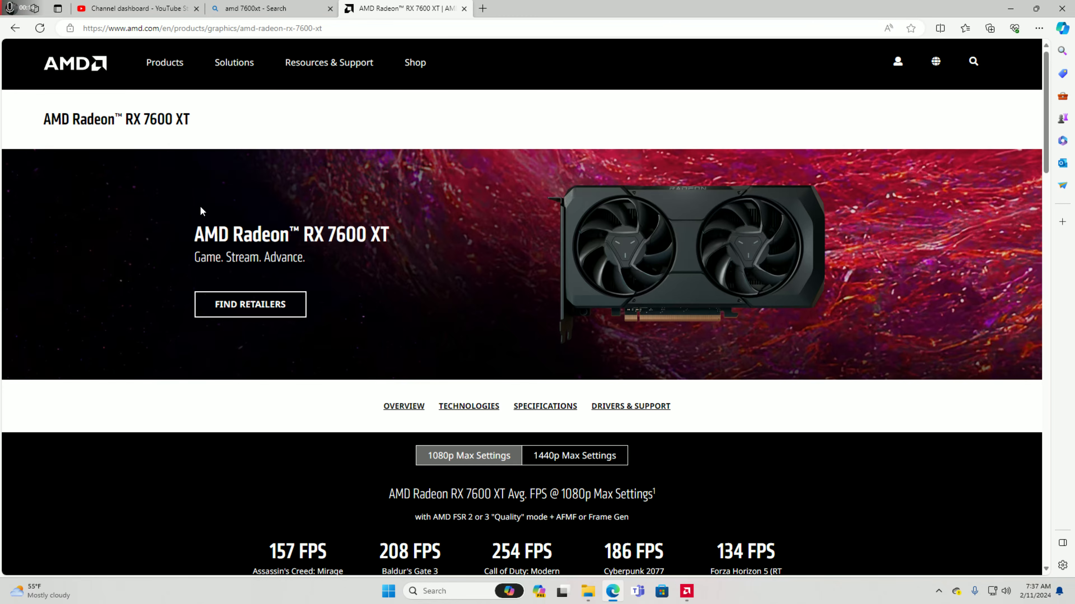
mouse_move(477, 244)
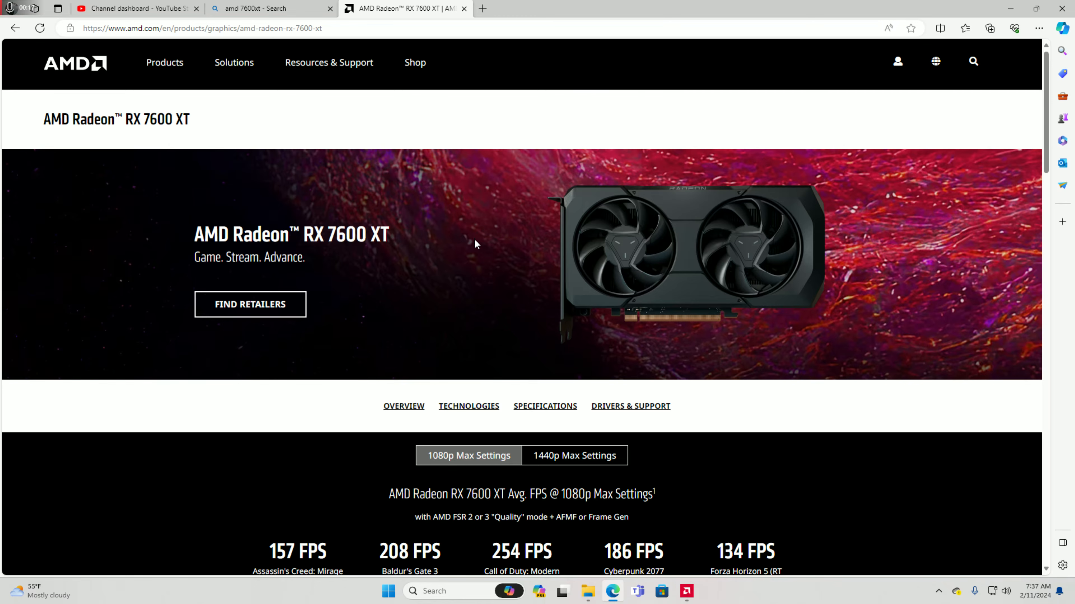
Highlight the Cyberpunk 2077 1080p FPS result, then switch the benchmarks to 1440p Max Settings
scroll("down", 3)
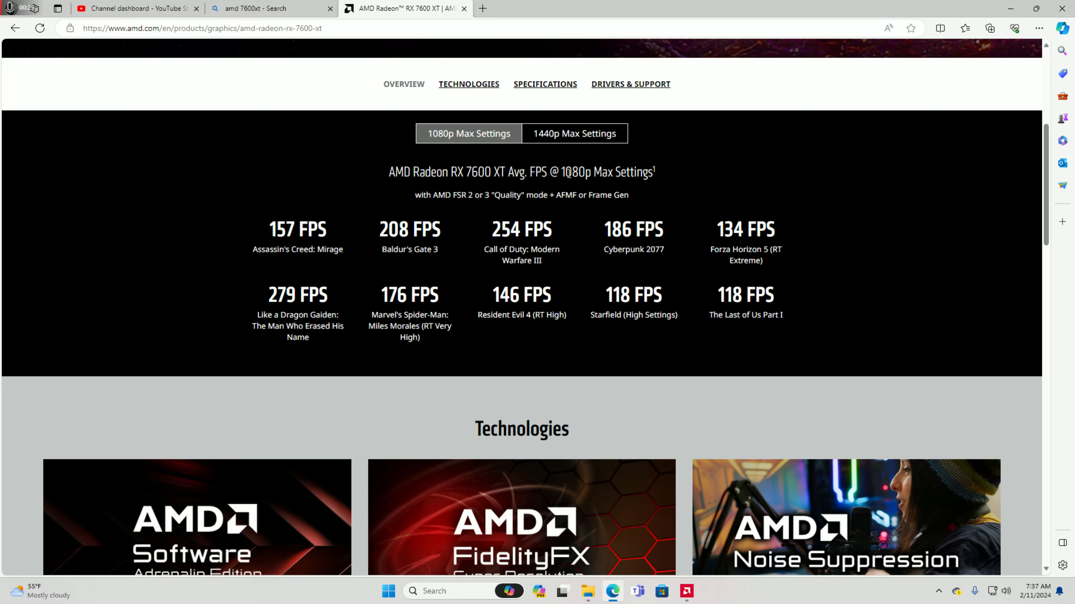
mouse_move(463, 198)
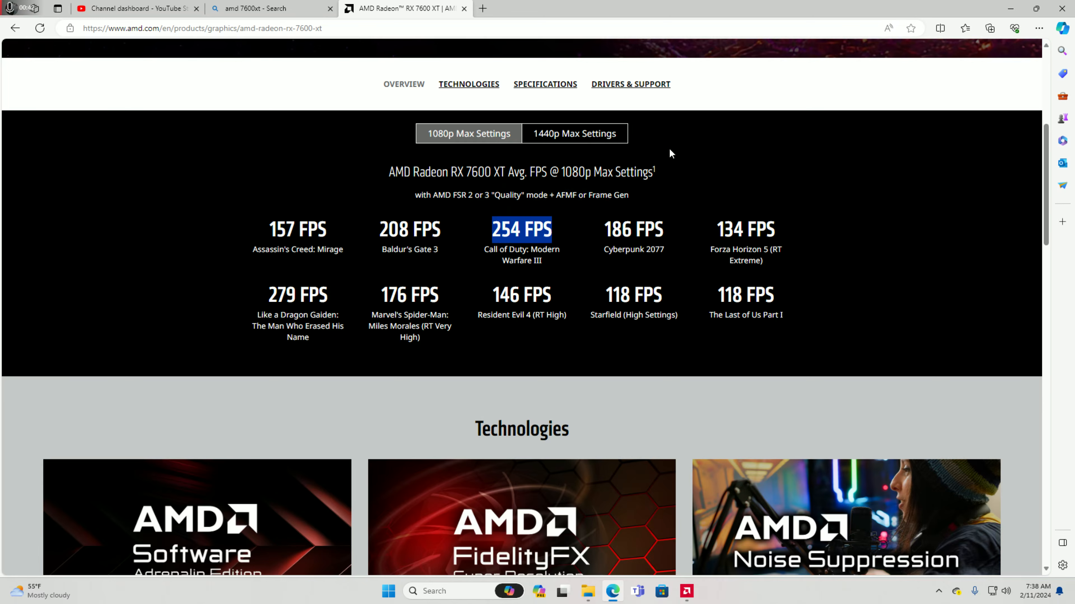
mouse_move(679, 122)
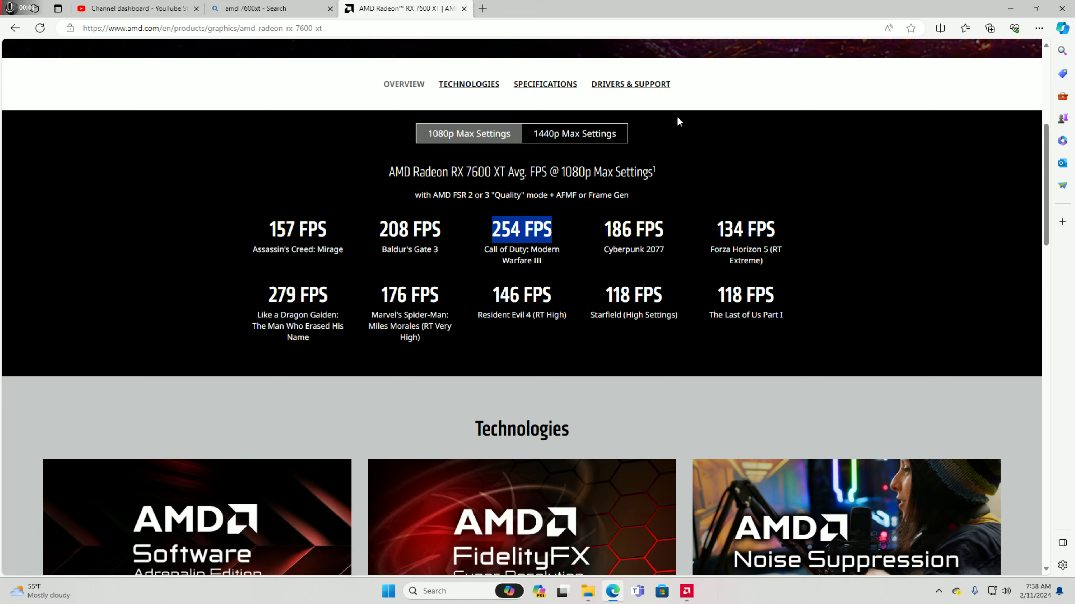
mouse_move(720, 276)
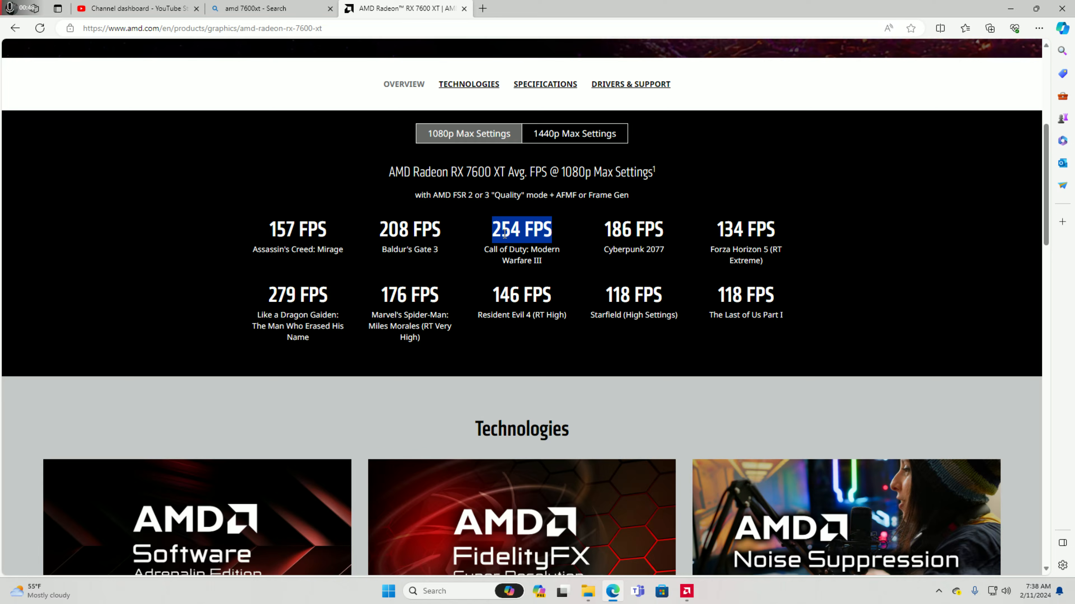
mouse_move(715, 159)
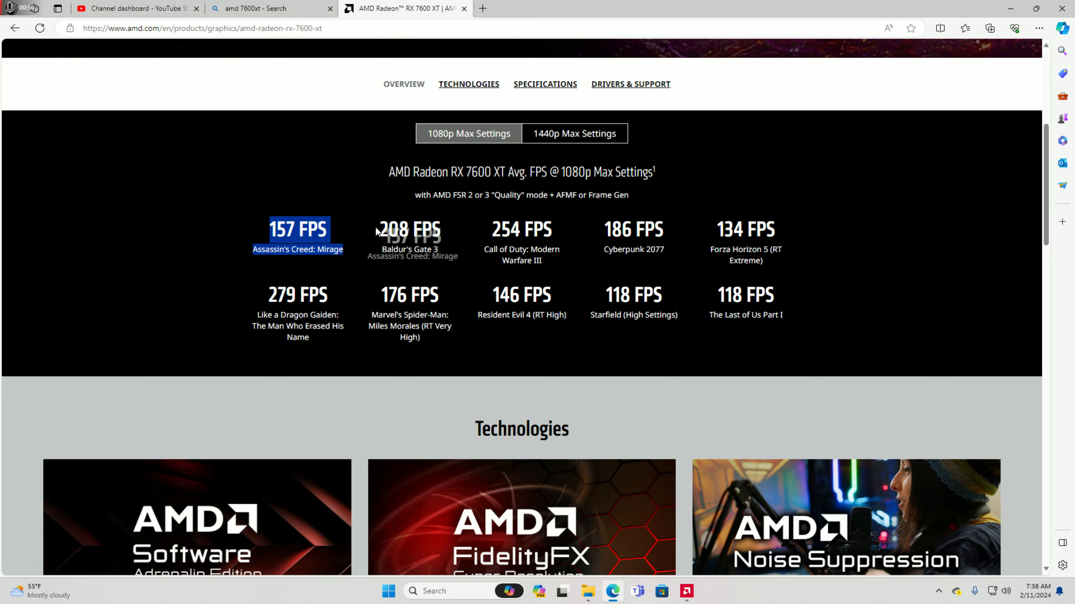
mouse_move(418, 190)
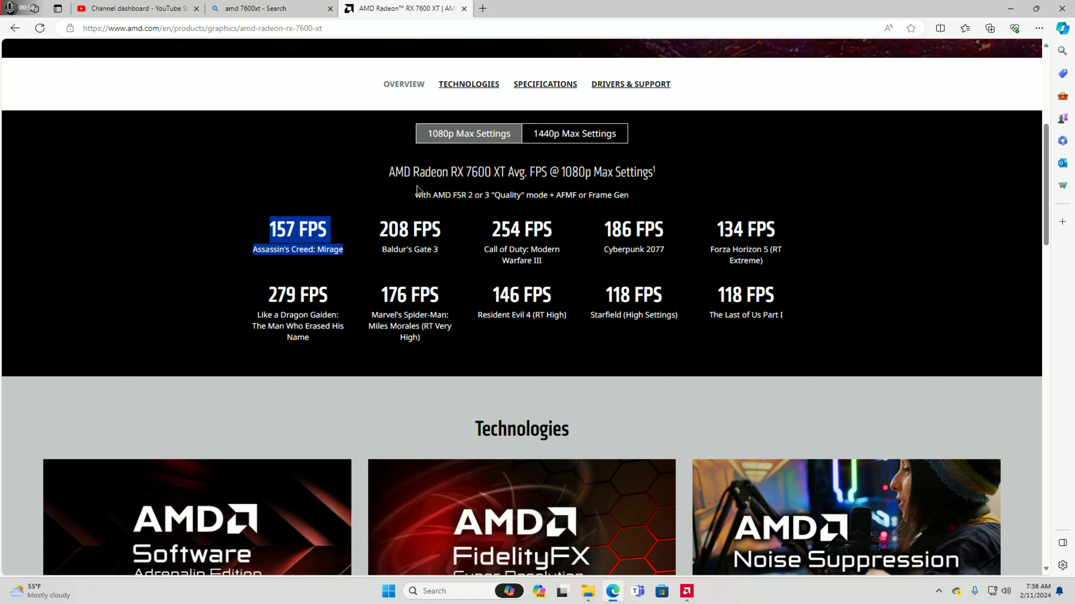
double_click(633, 229)
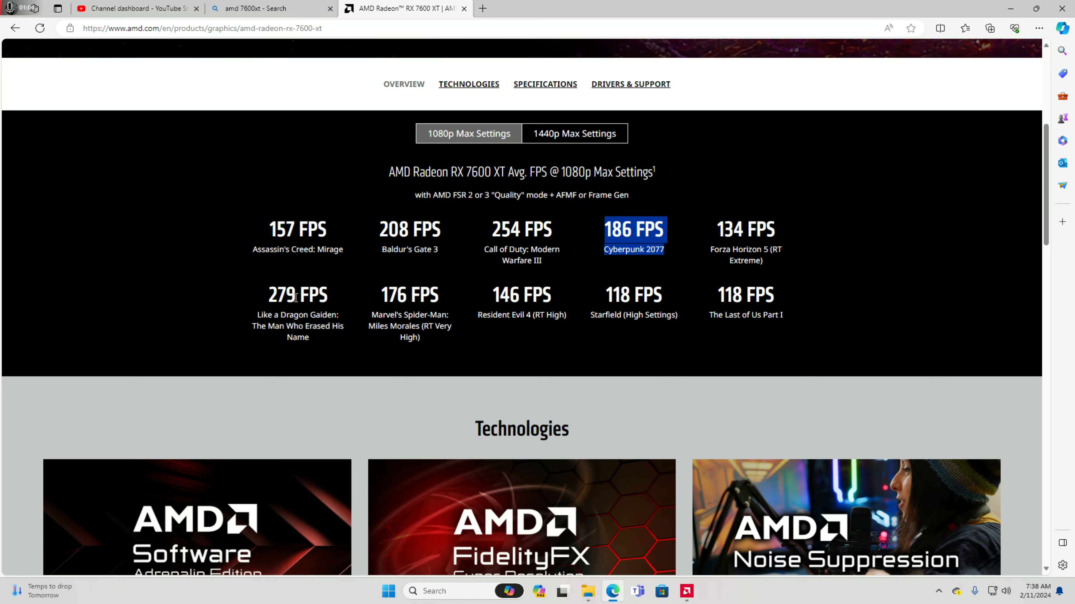
mouse_move(393, 300)
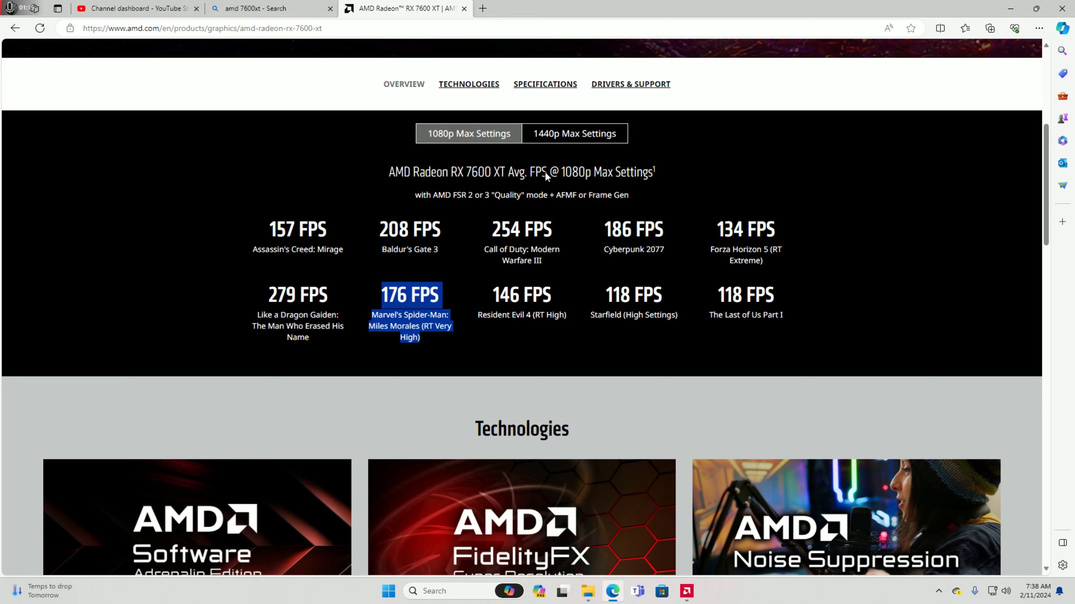
left_click(574, 133)
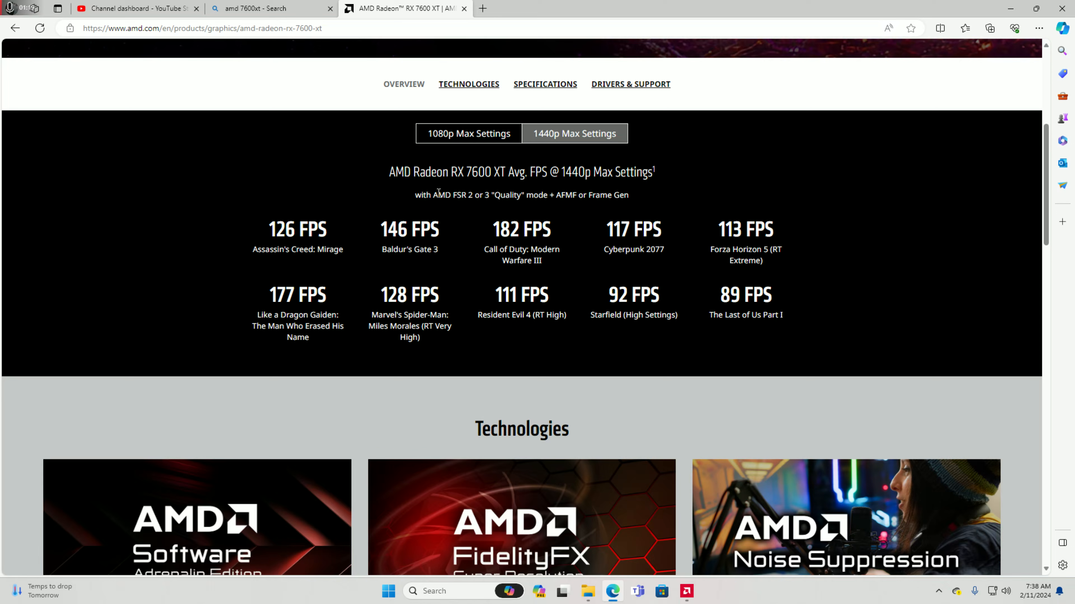
mouse_move(581, 181)
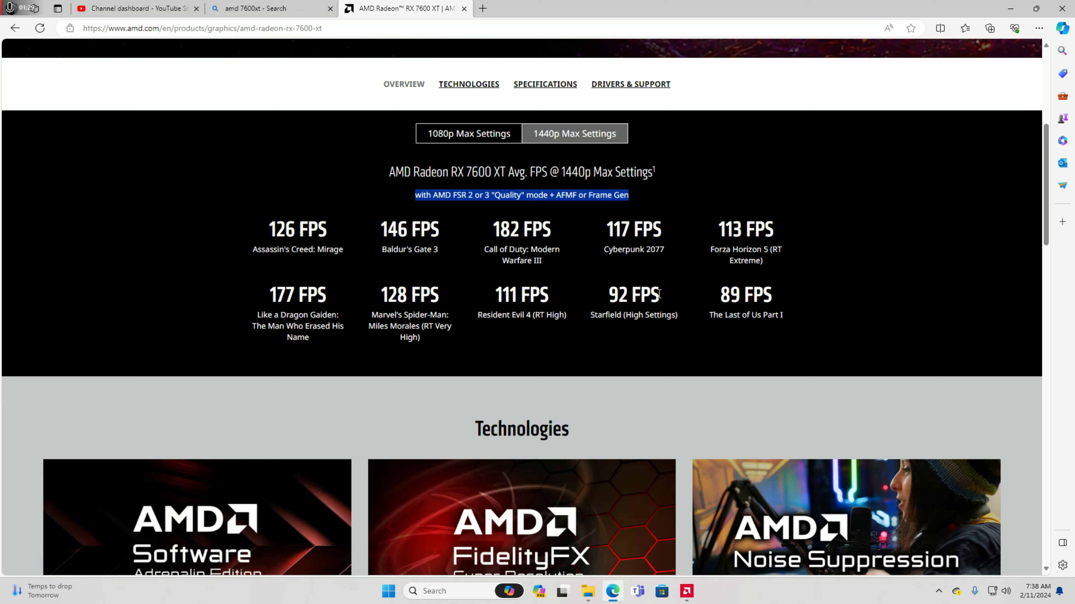
double_click(521, 229)
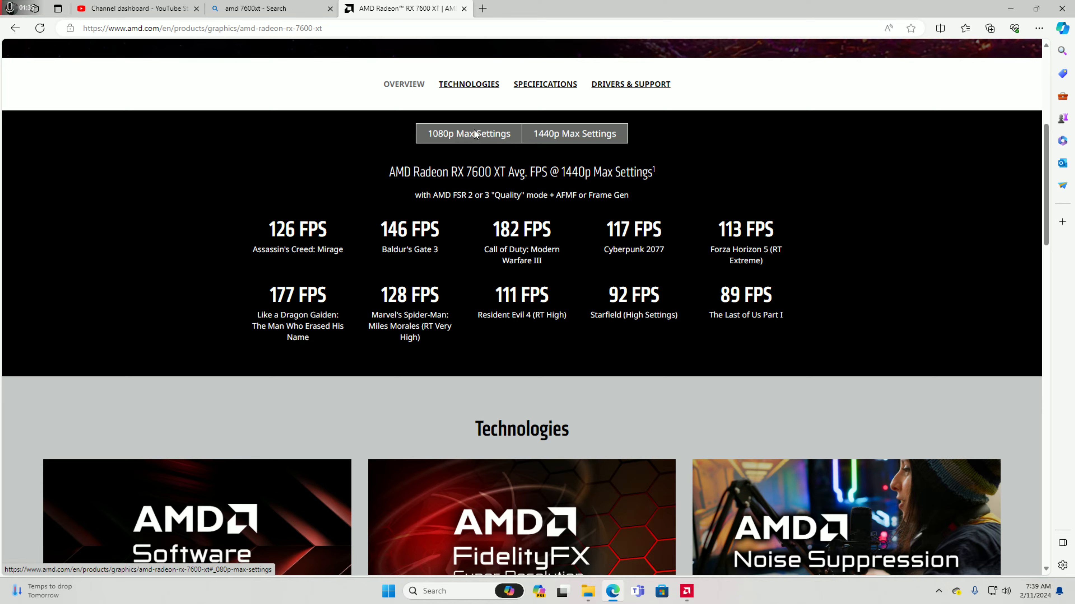
left_click(468, 134)
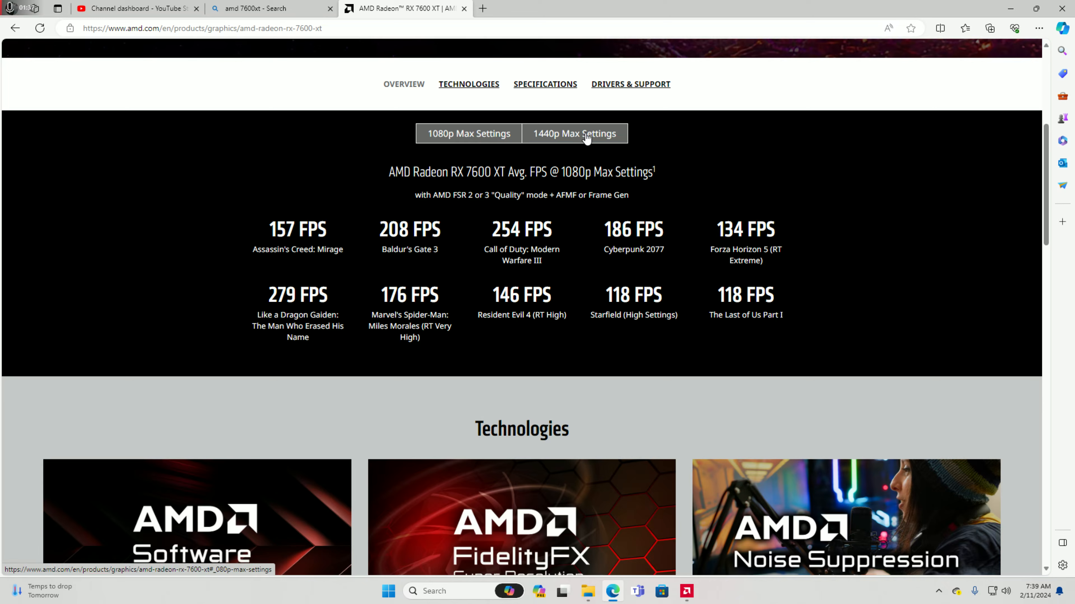
left_click(574, 133)
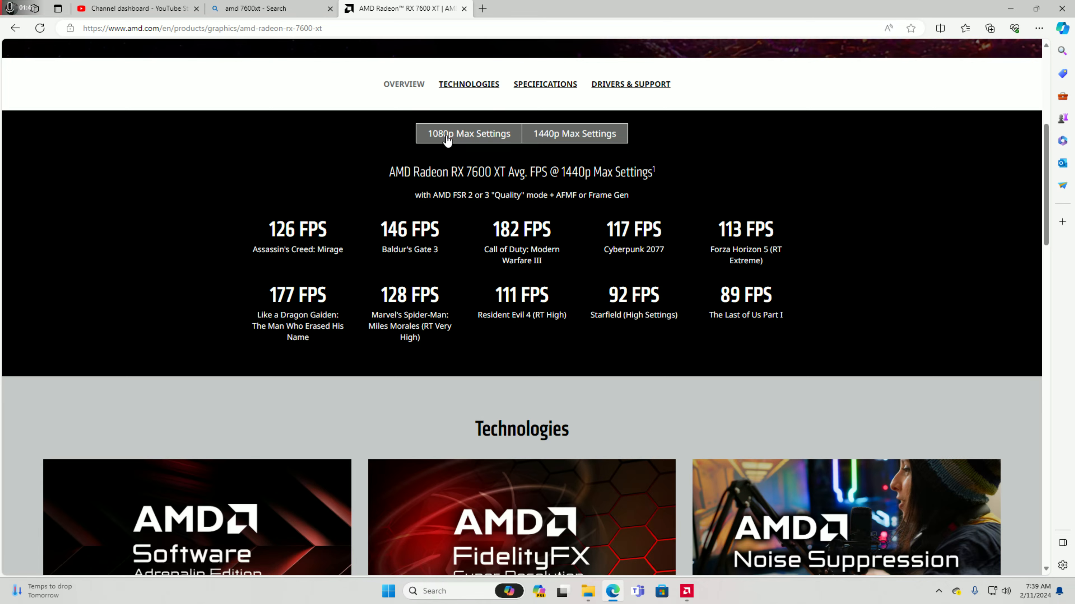
left_click(468, 133)
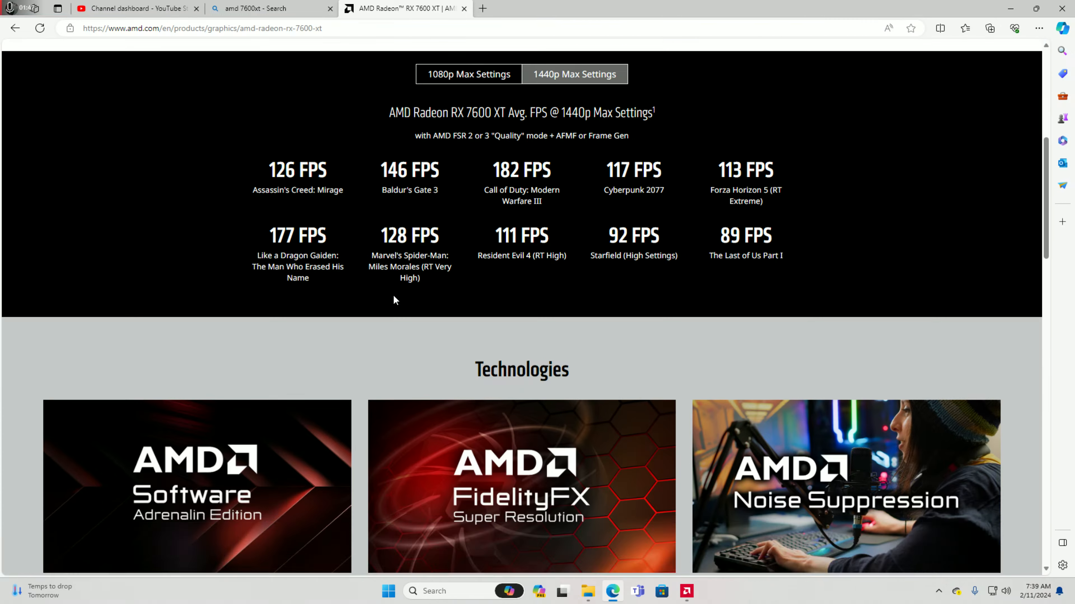
scroll("up", 3)
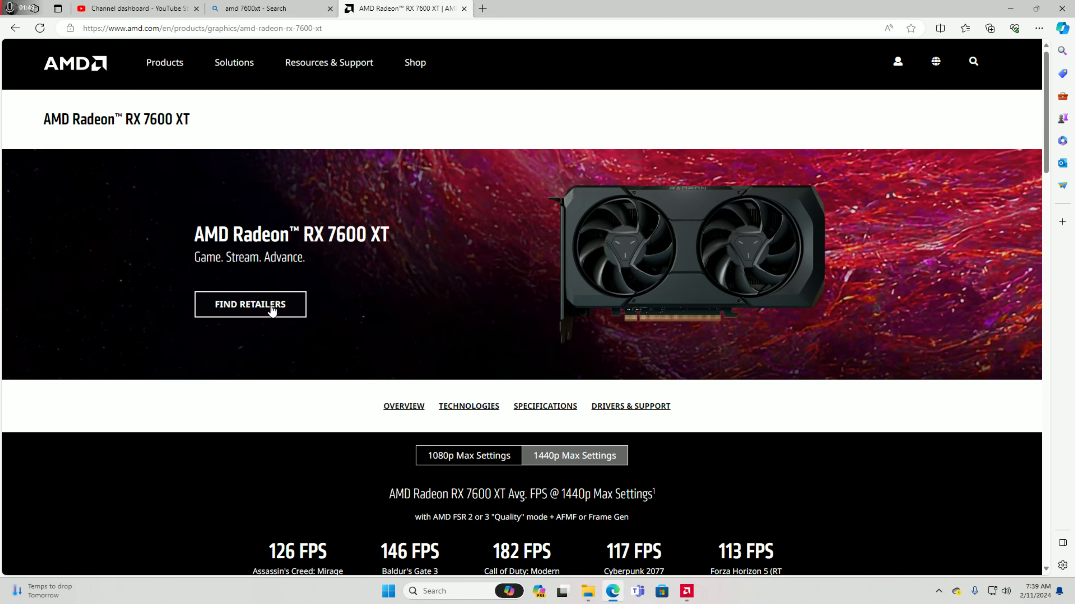
scroll("down", 3)
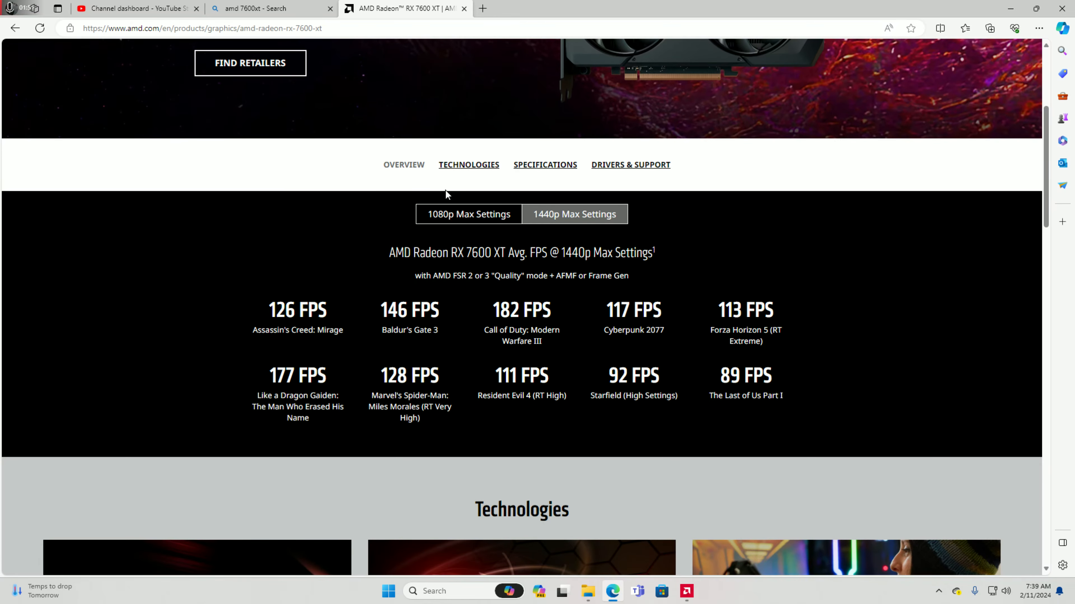
left_click(468, 214)
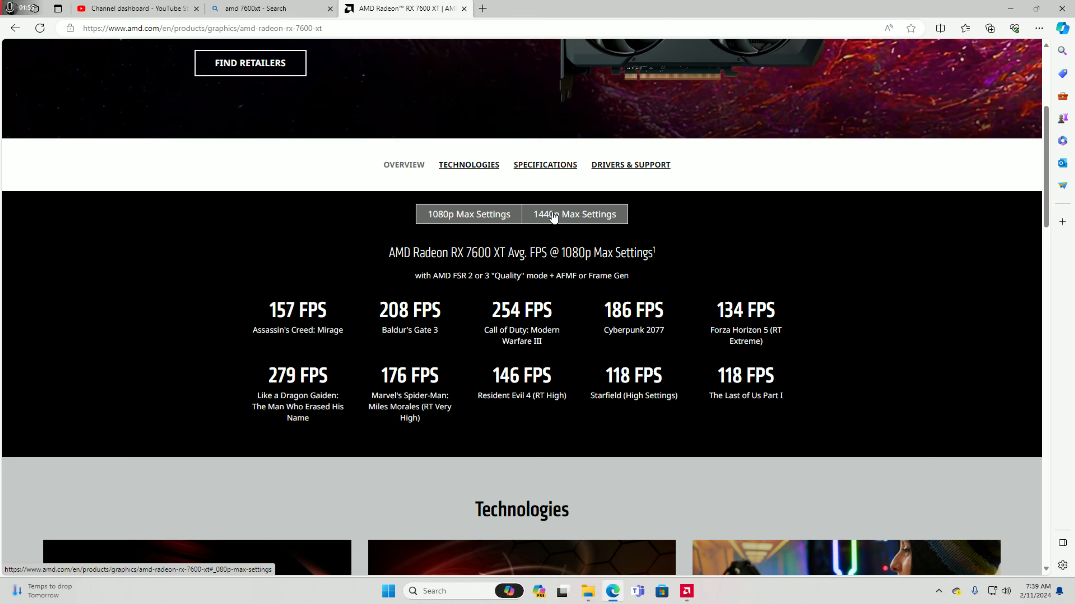
mouse_move(587, 218)
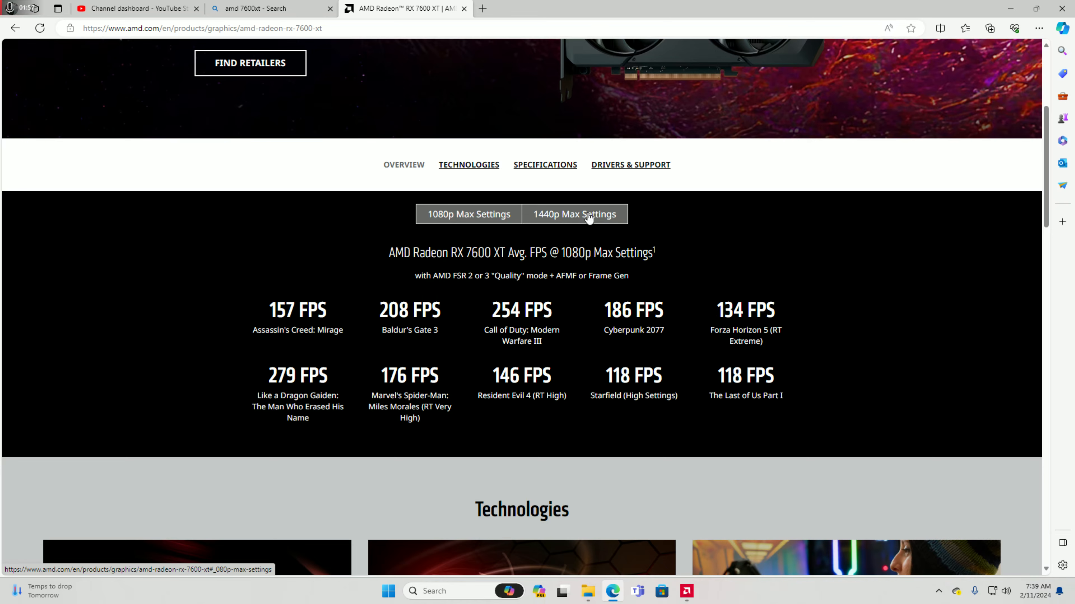
left_click(469, 214)
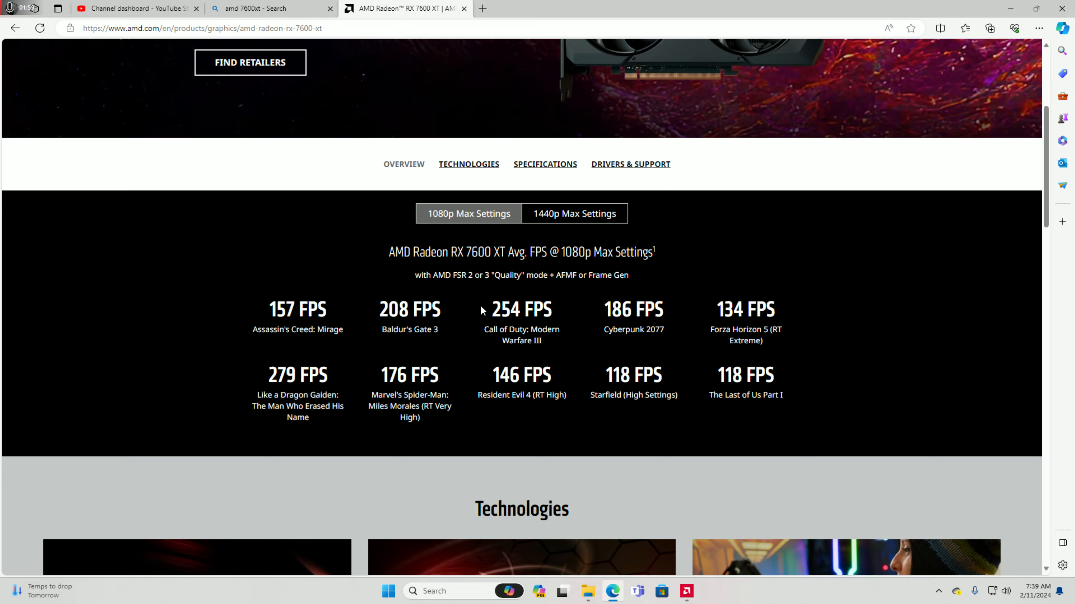
scroll("down", 3)
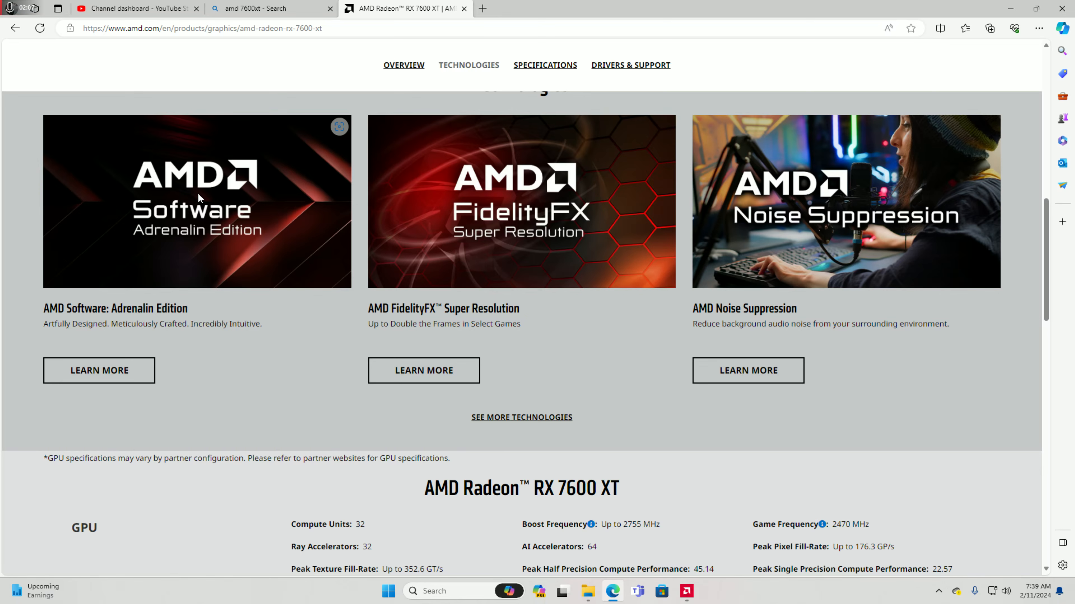
Scroll past the Technologies cards to the RX 7600 XT GPU, Requirements and Memory specifications
scroll("down", 3)
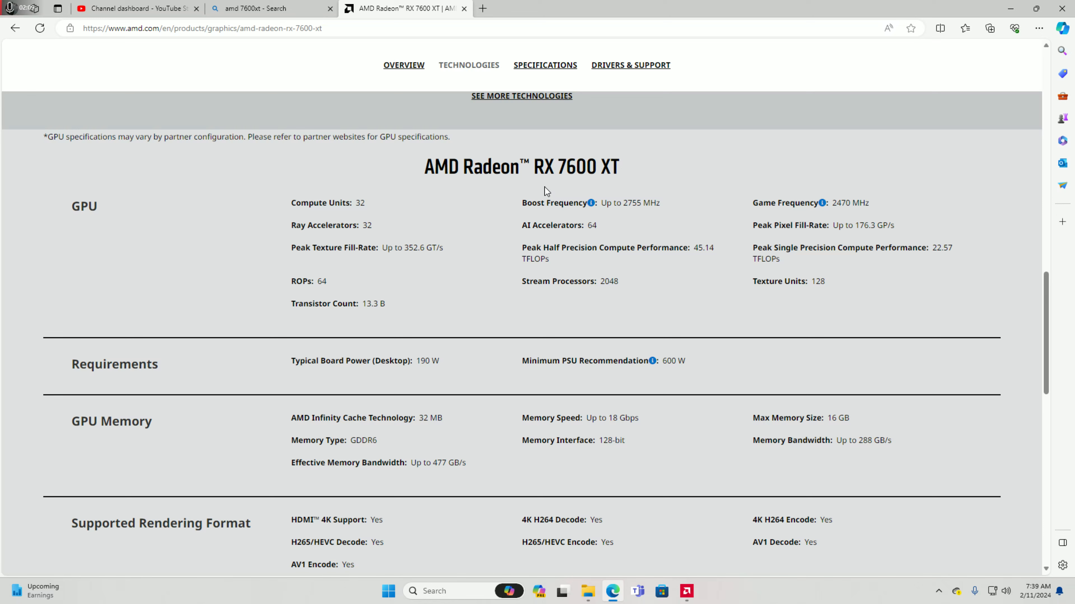
right_click(367, 199)
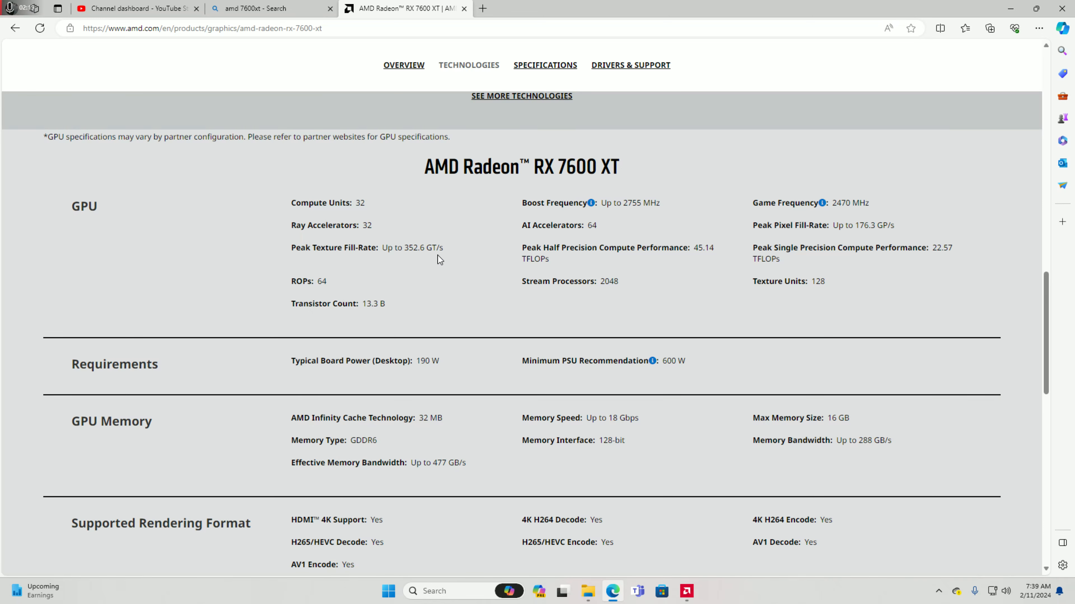
mouse_move(331, 301)
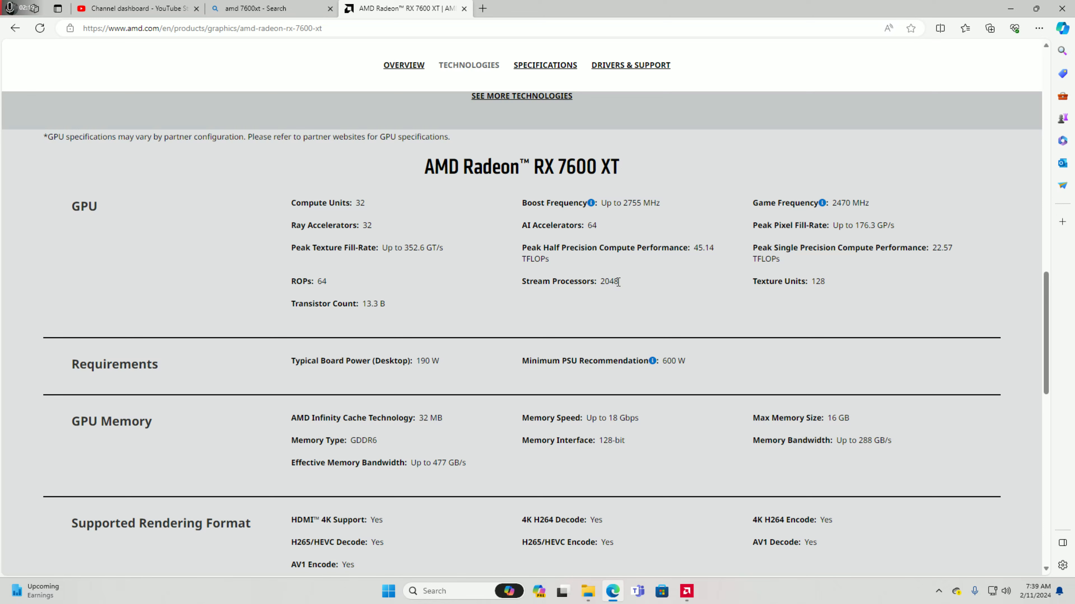
mouse_move(612, 279)
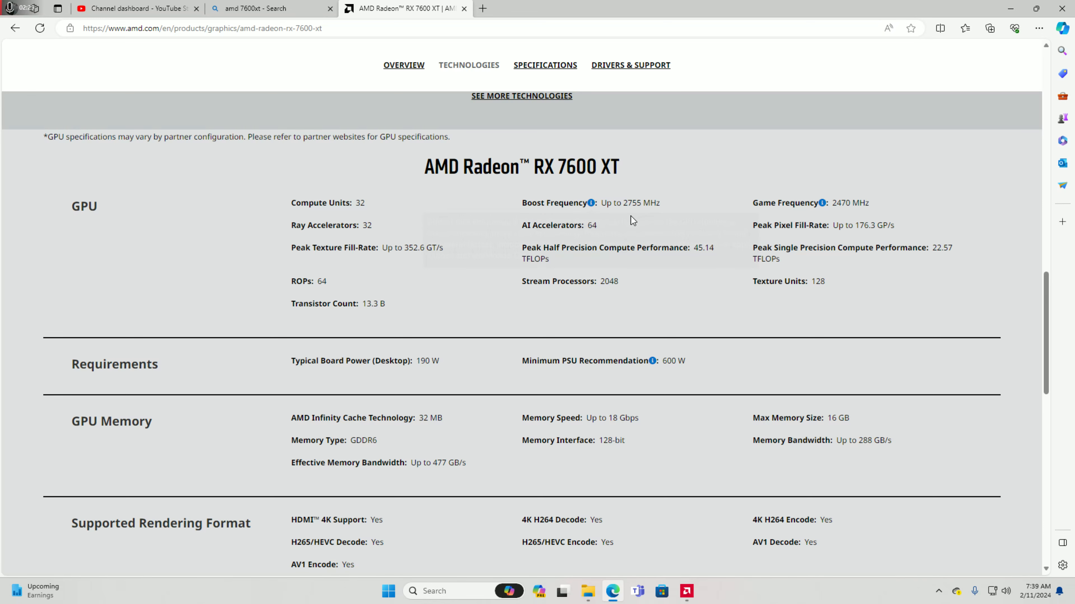
mouse_move(822, 203)
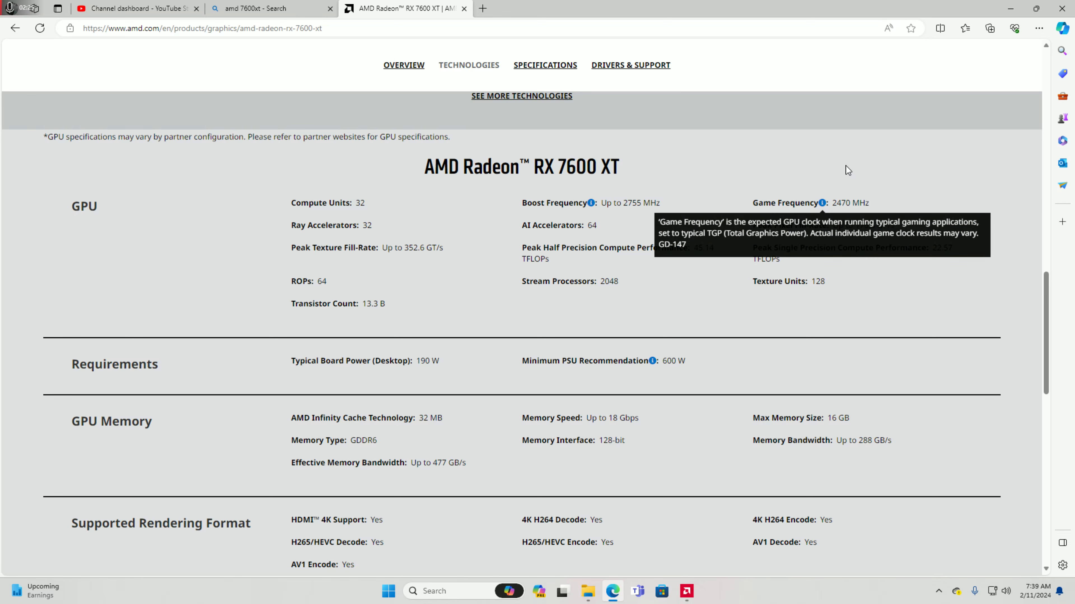
mouse_move(848, 171)
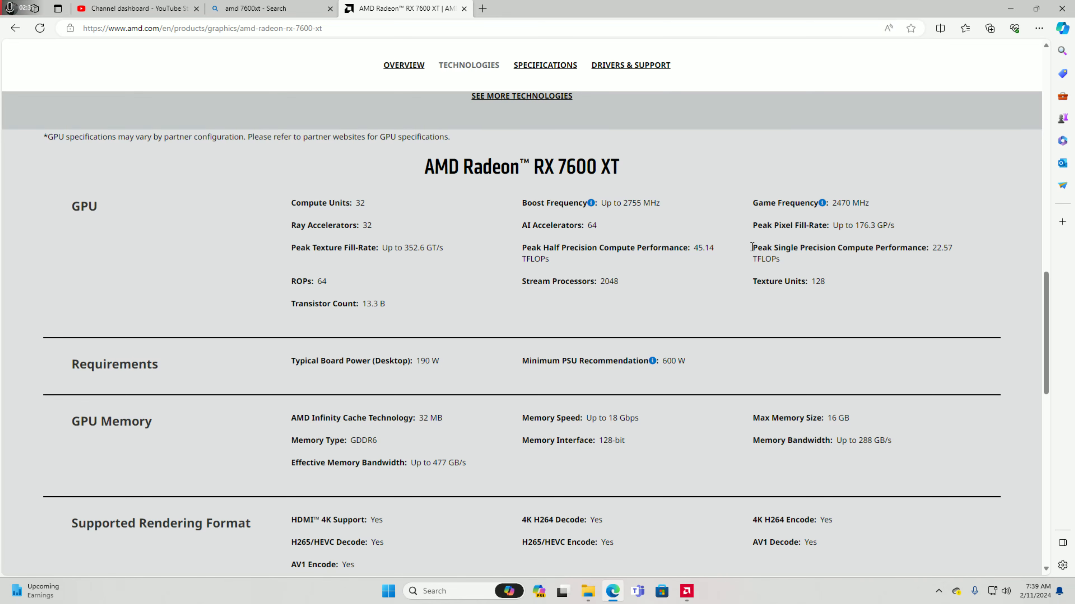
scroll("down", 3)
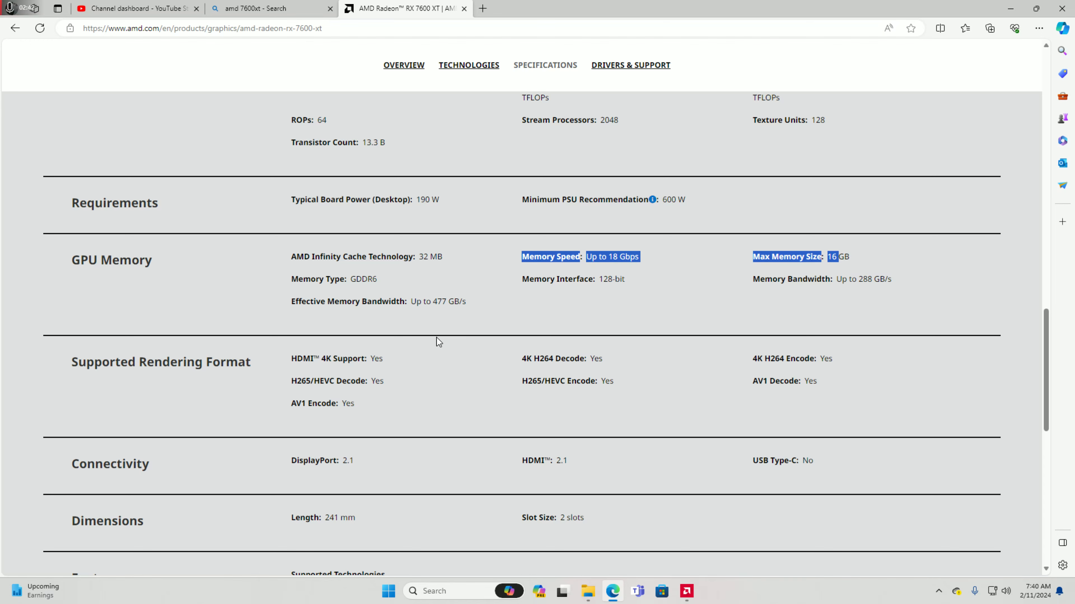
Scroll through Rendering Format, Connectivity and Dimensions down to the Features and General specifications
scroll("down", 3)
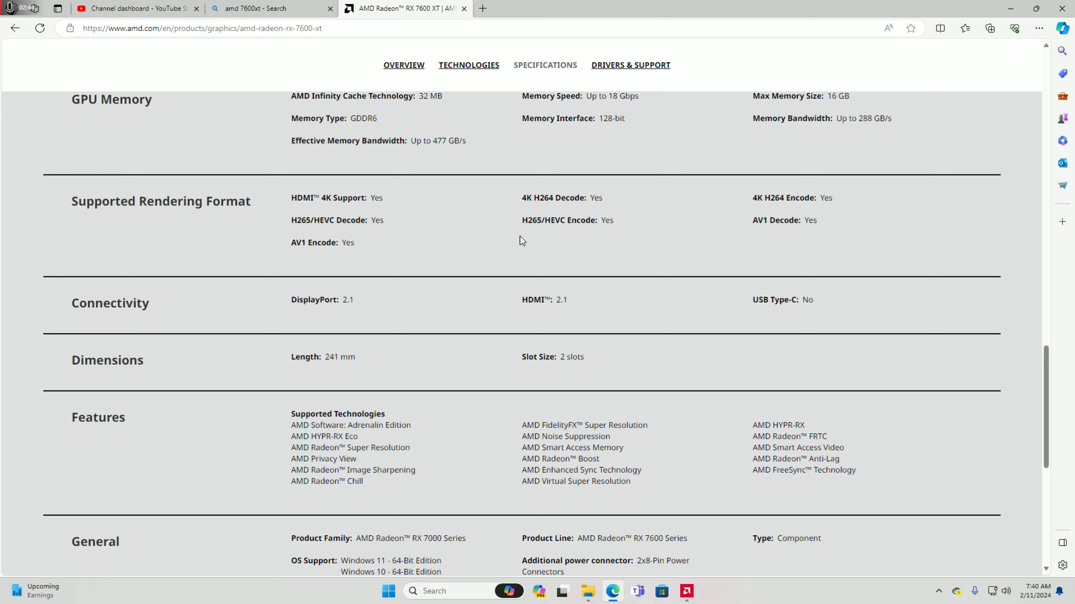
mouse_move(201, 199)
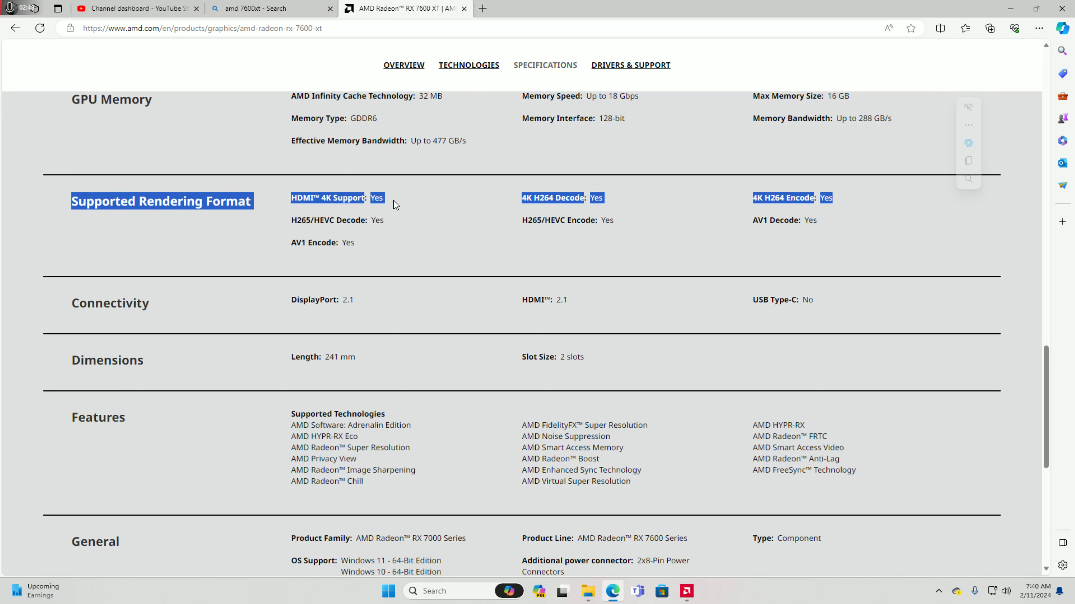
mouse_move(907, 247)
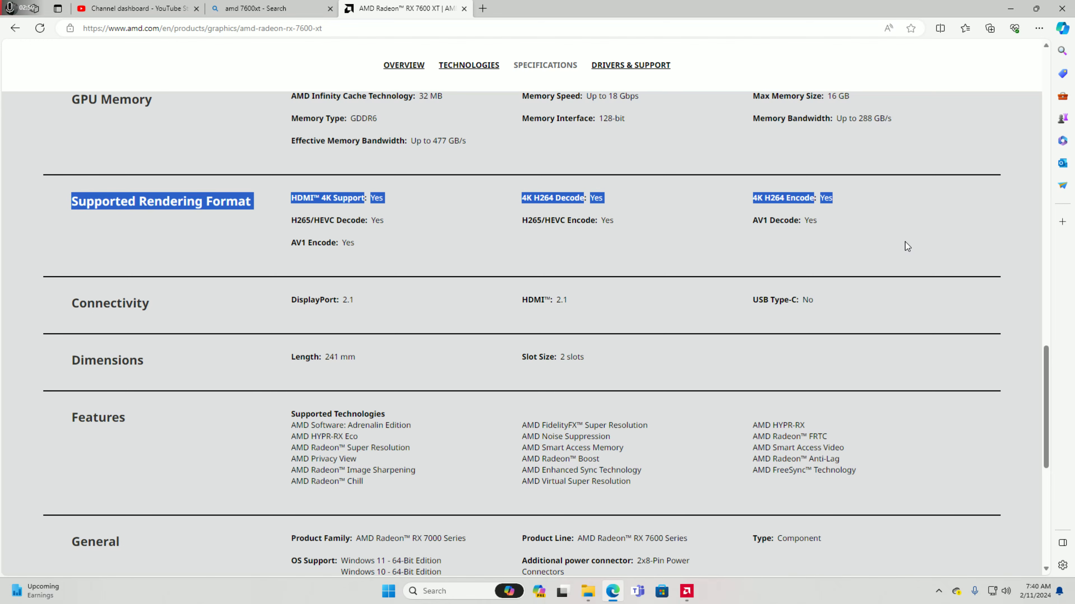
scroll("down", 3)
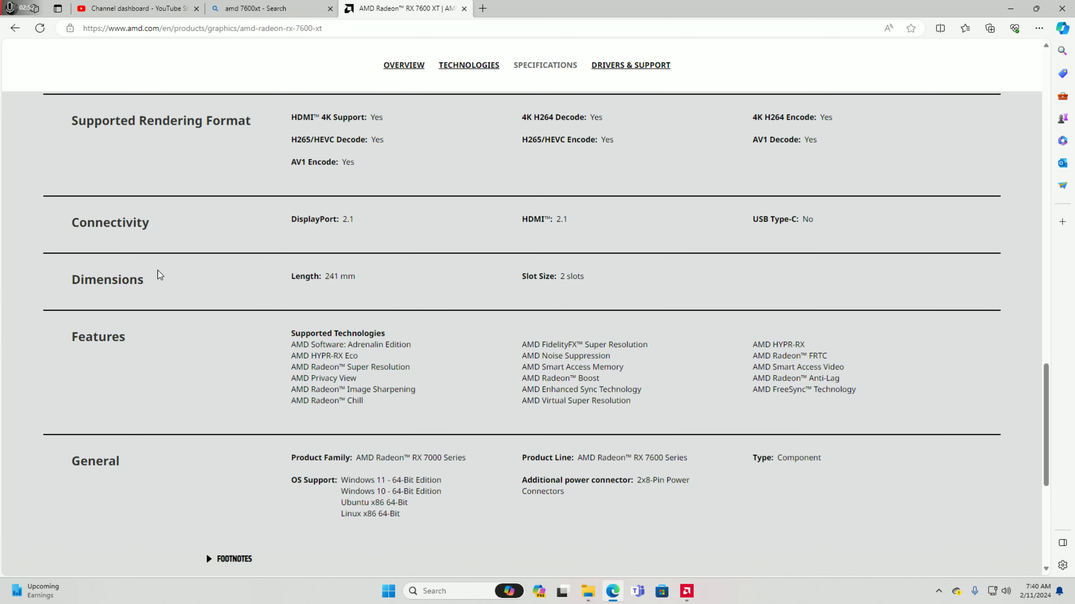
mouse_move(413, 268)
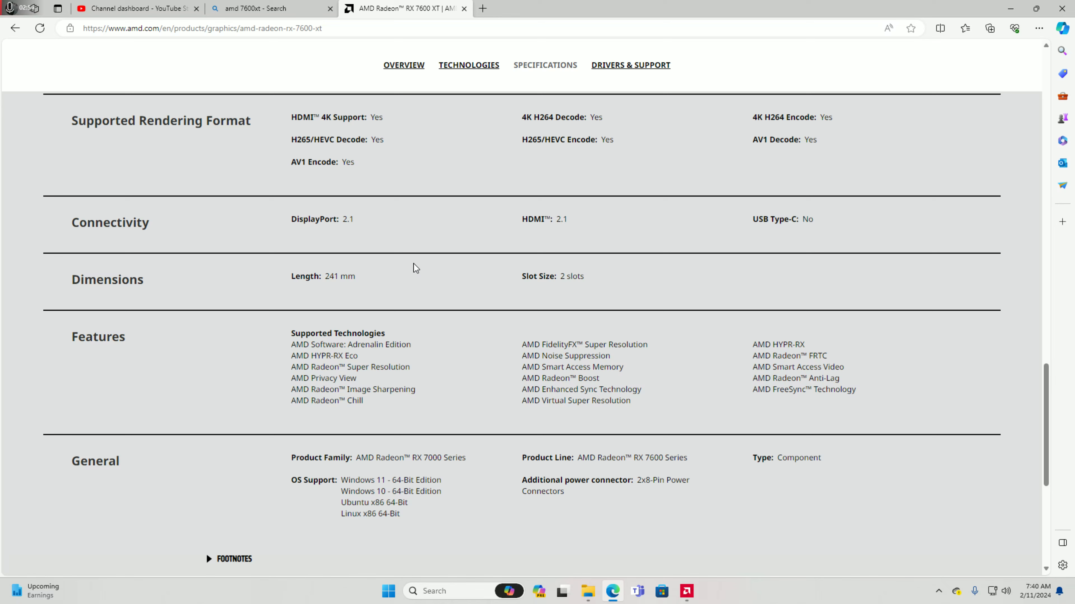
scroll("down", 3)
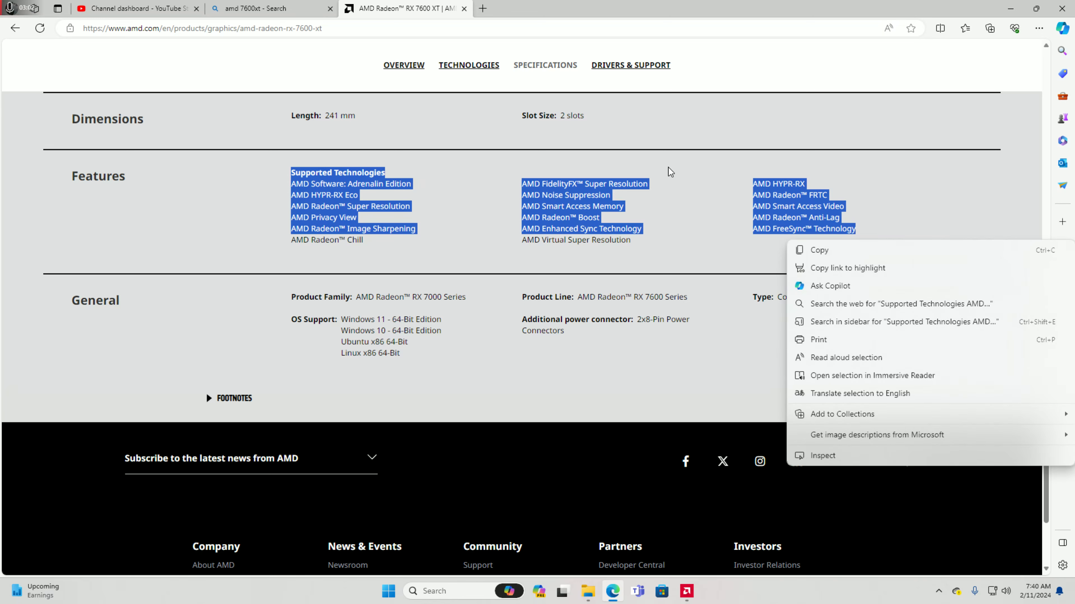
Return to the Overview at the top and scroll over the 1080p FPS benchmarks
left_click(501, 375)
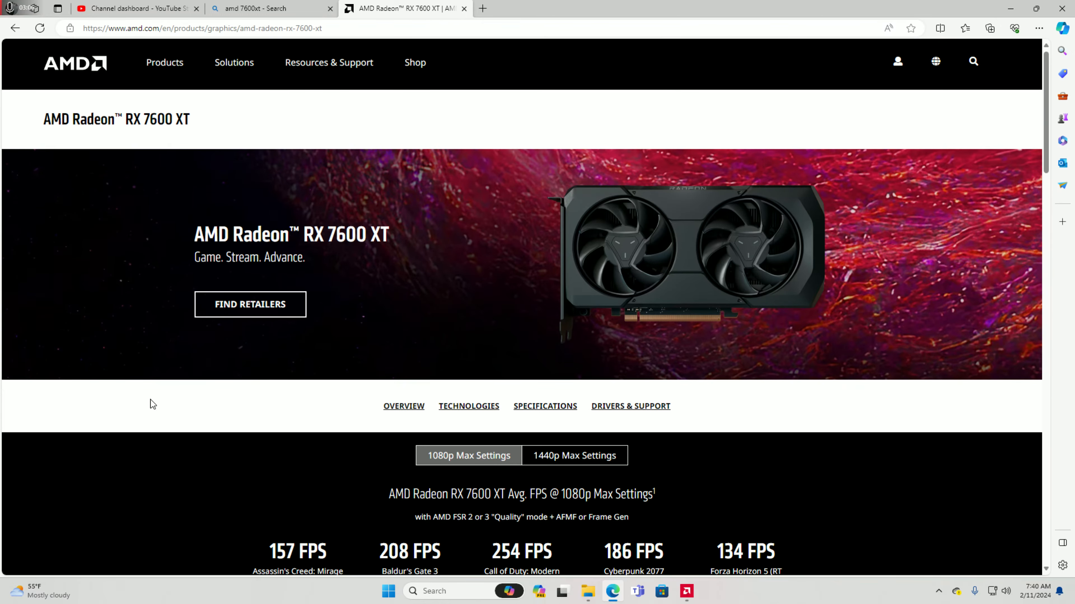
mouse_move(245, 200)
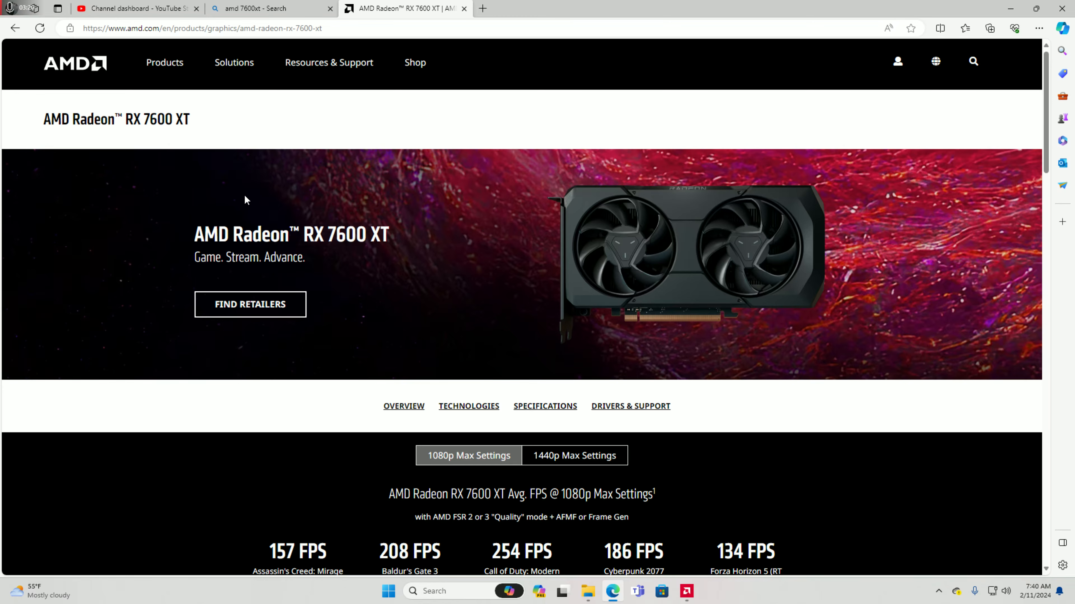
scroll("down", 3)
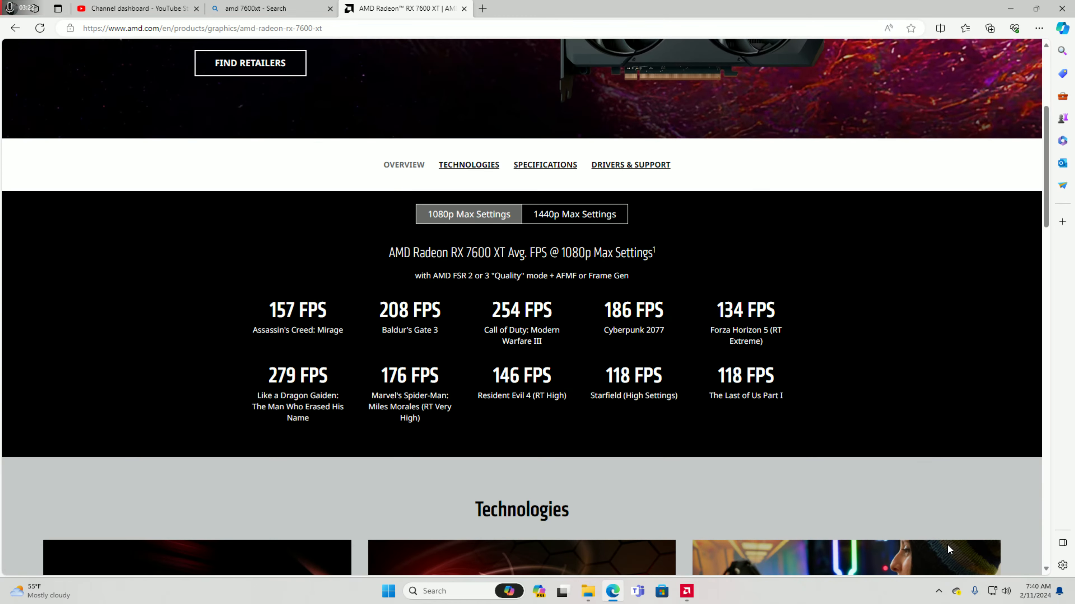
scroll("up", 3)
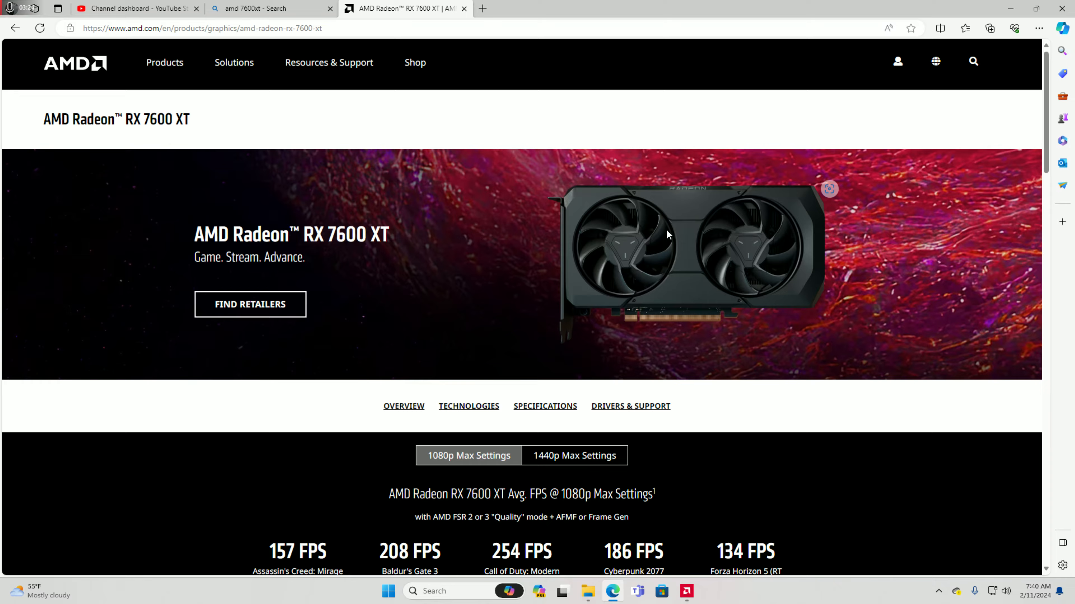
scroll("down", 3)
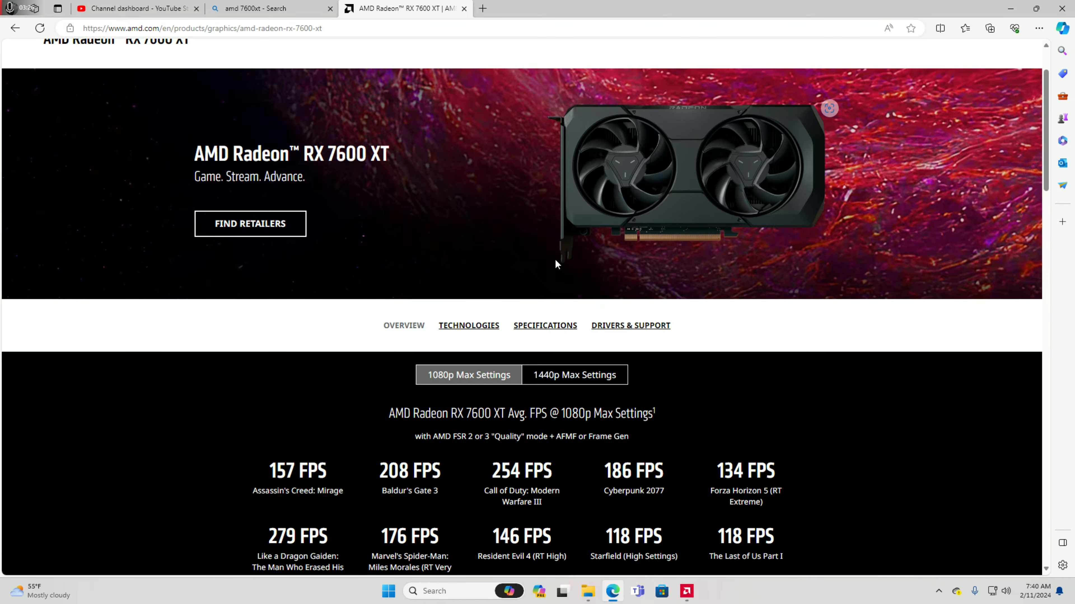
scroll("down", 3)
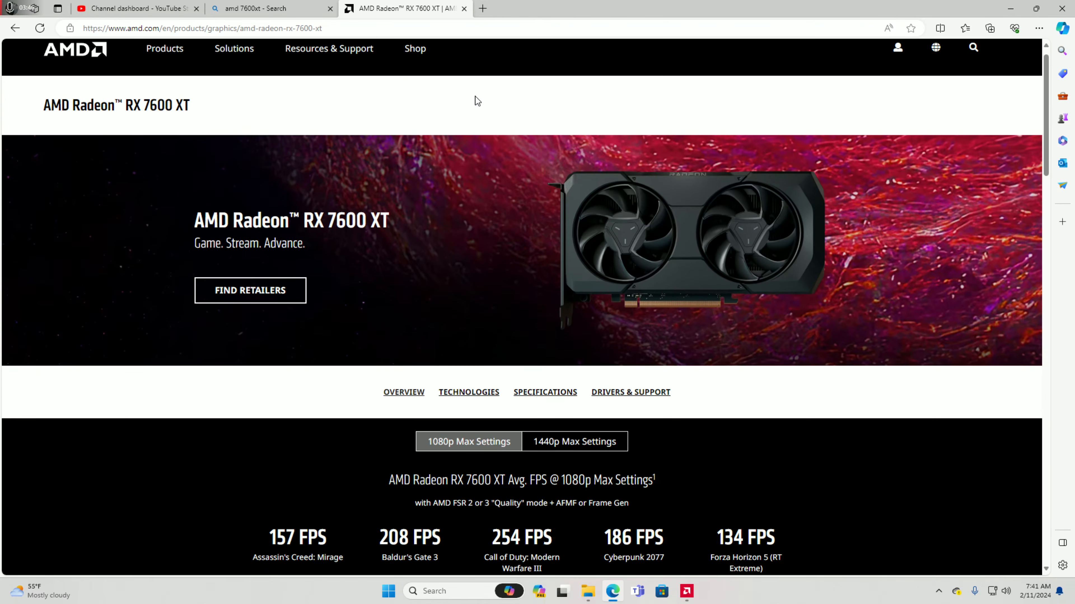
Bring up the AMD Adrenalin Record & Stream recording controls
left_click(685, 591)
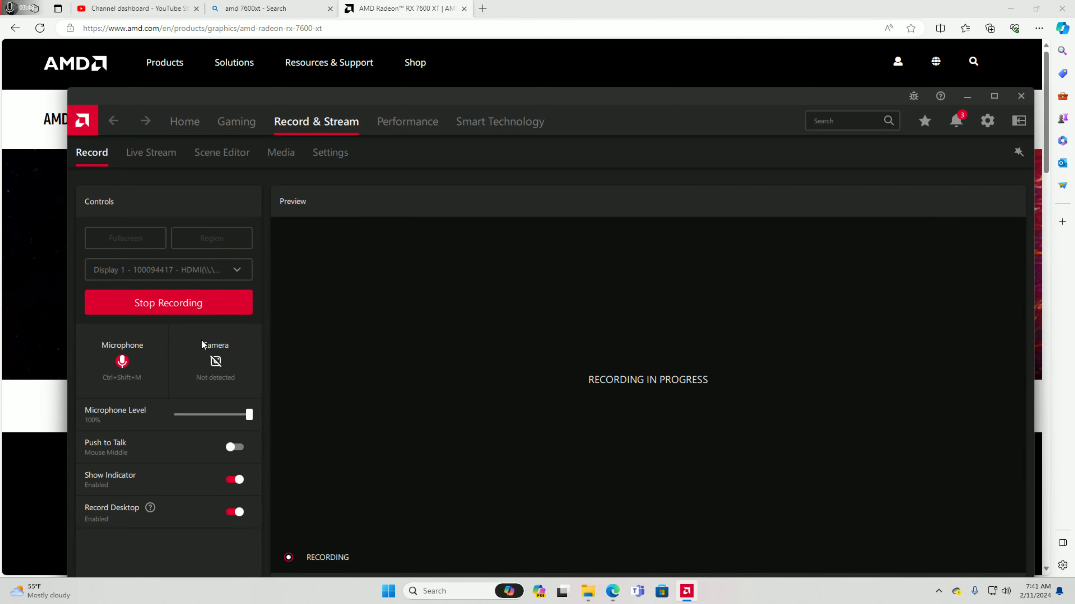